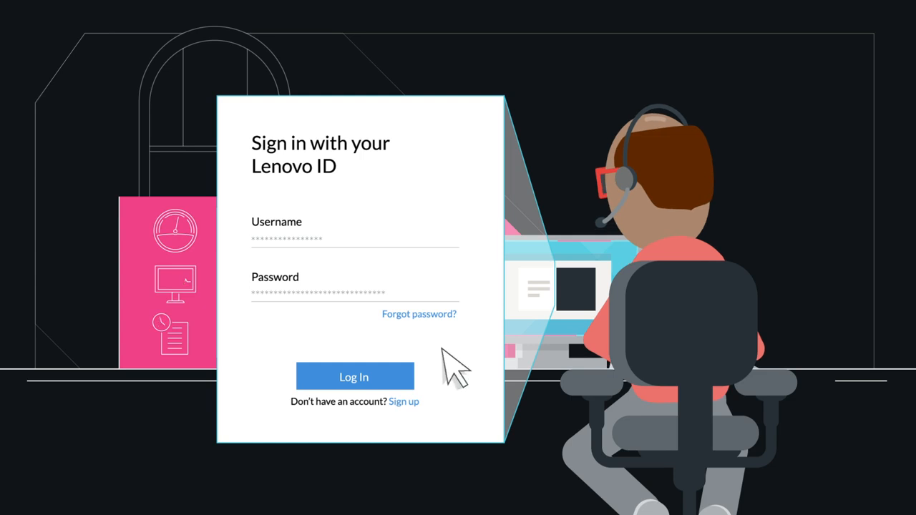
Step: Sign in with the Lenovo ID to reach the HDD/SDD Issues storage report
click(354, 377)
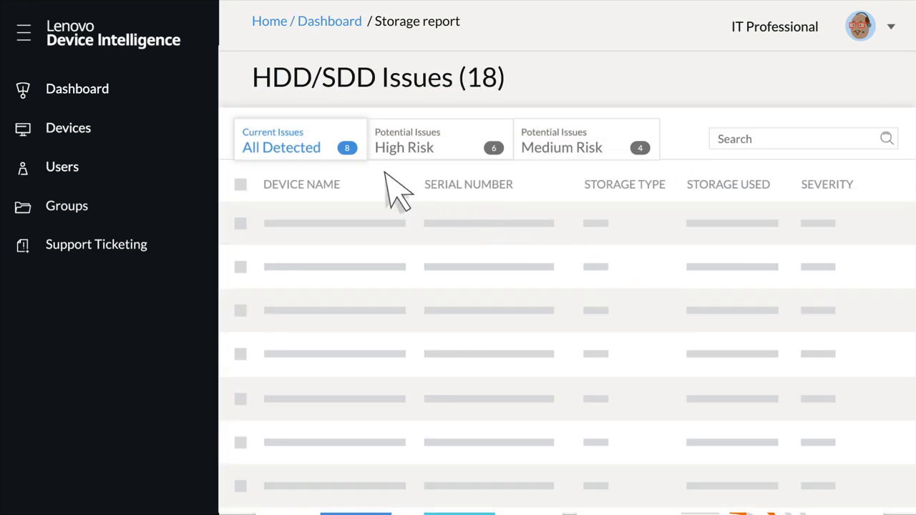
mouse_move(537, 171)
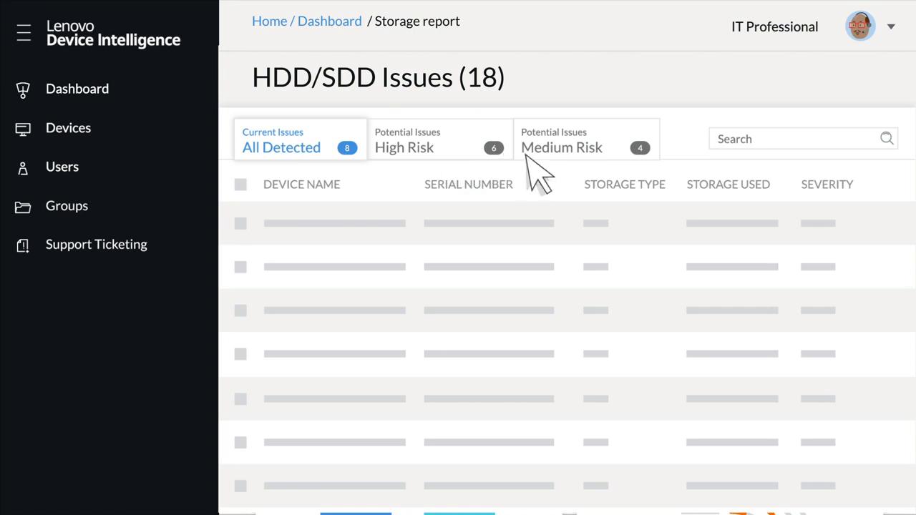
Step: Show the Dashboard with the Current Issue Summary chart and 86/100 overall health score
click(561, 148)
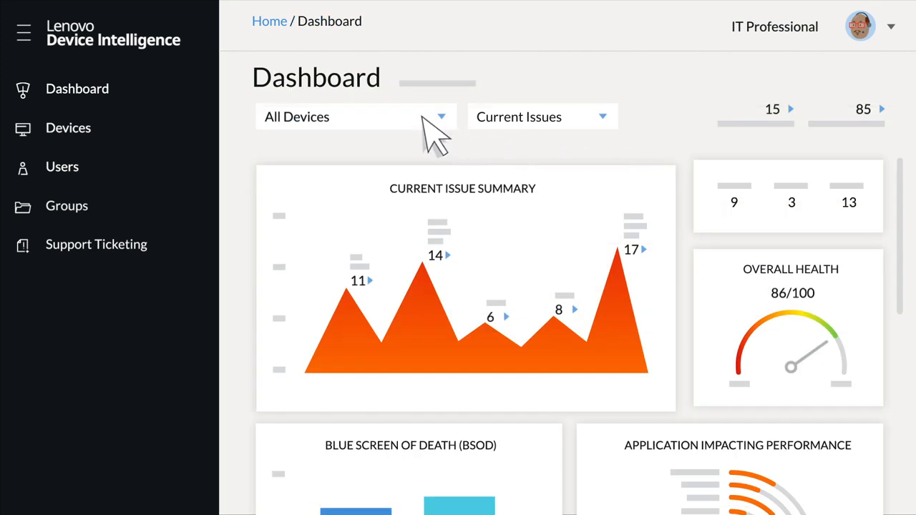
click(355, 118)
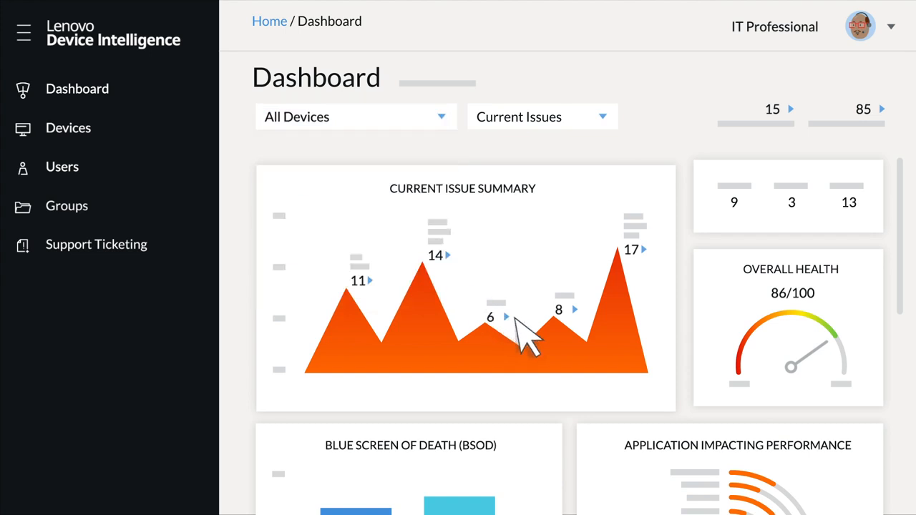
mouse_move(656, 269)
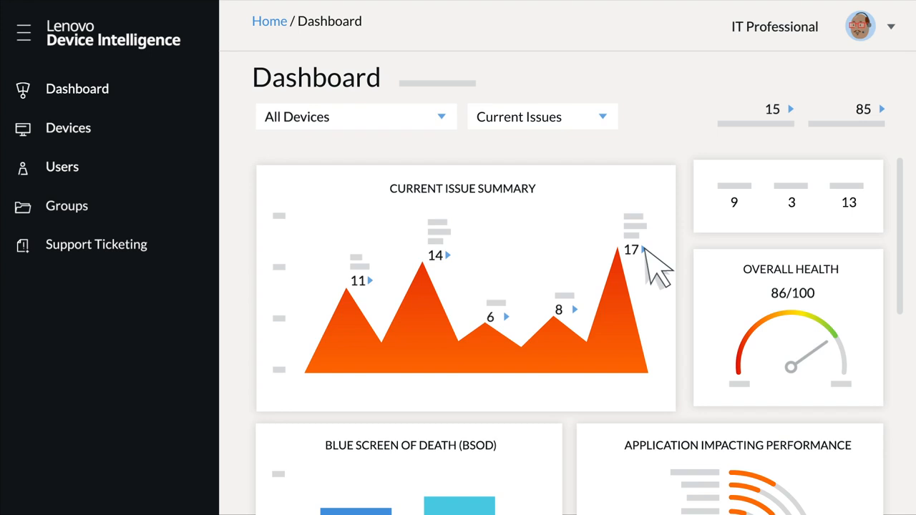
mouse_move(816, 329)
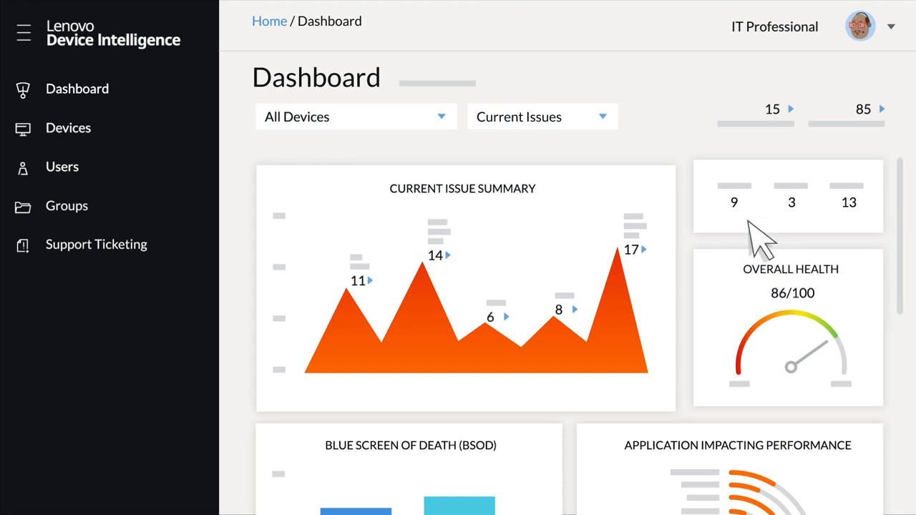
Step: View device DEVPF1D0RZE's BSOD issue and apply the Update drivers remediation
click(68, 127)
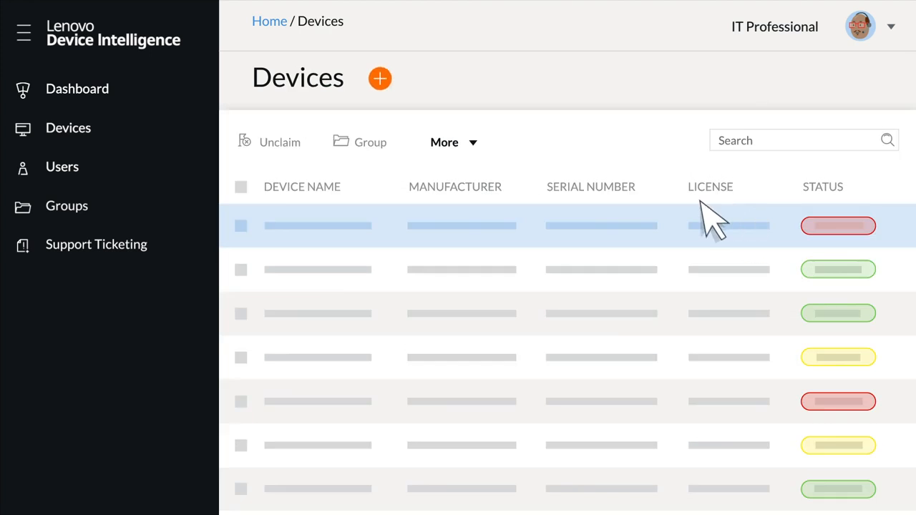
click(318, 227)
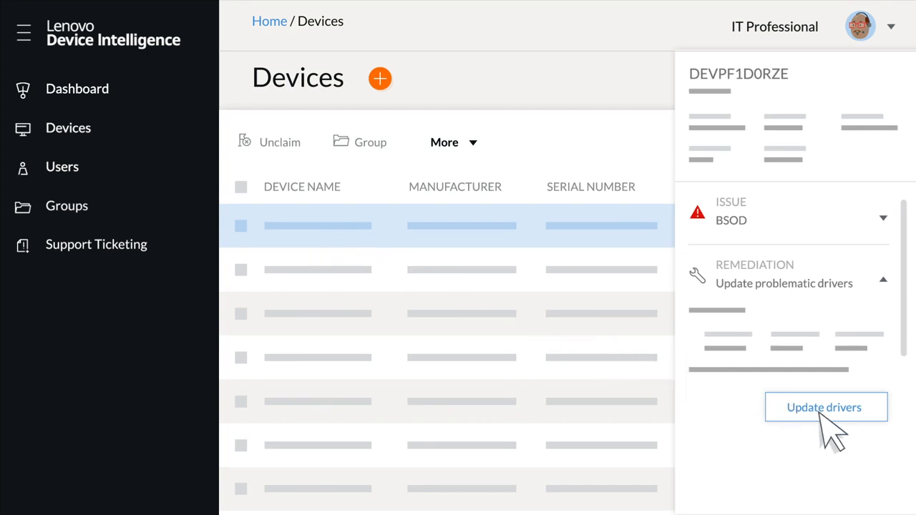
click(824, 407)
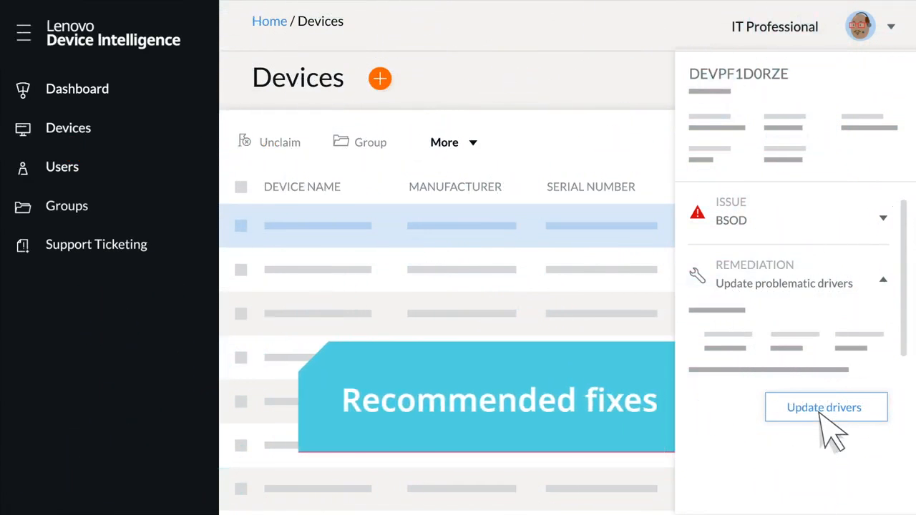
Step: Return to the full Devices list and reopen the first device's details
click(825, 407)
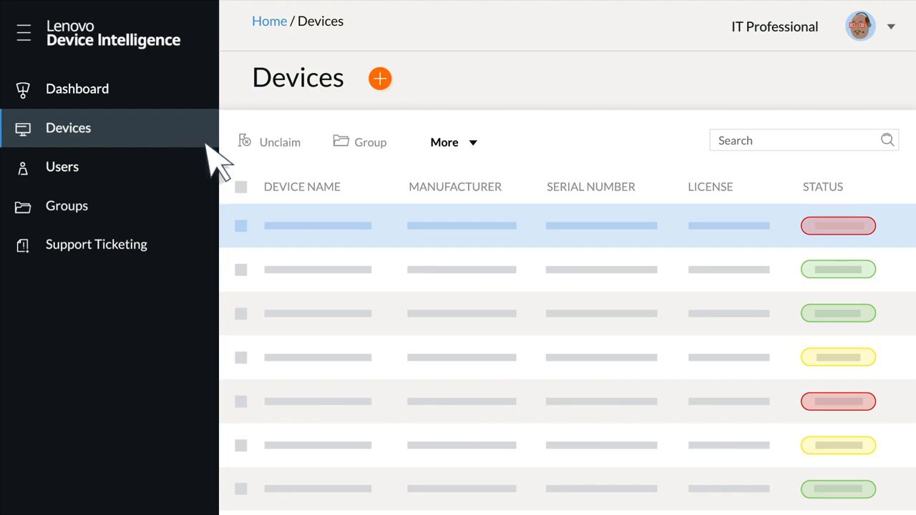
mouse_move(785, 215)
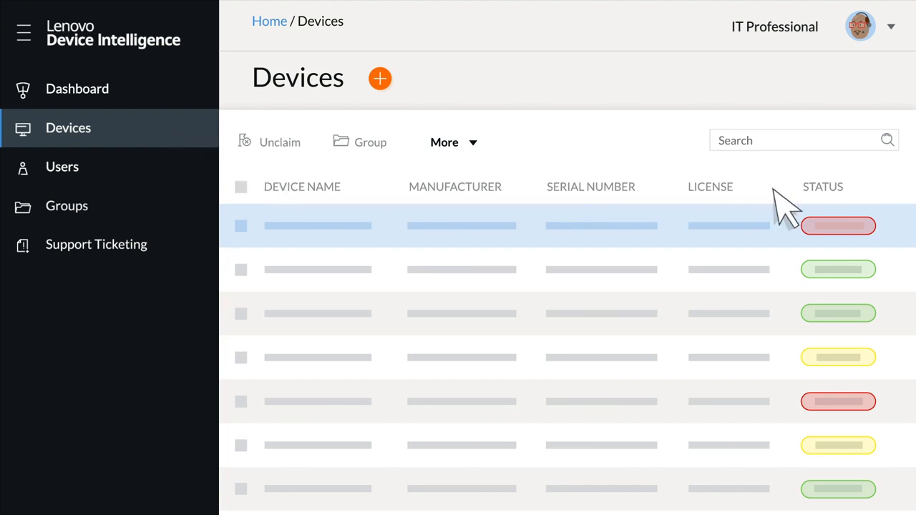
mouse_move(365, 244)
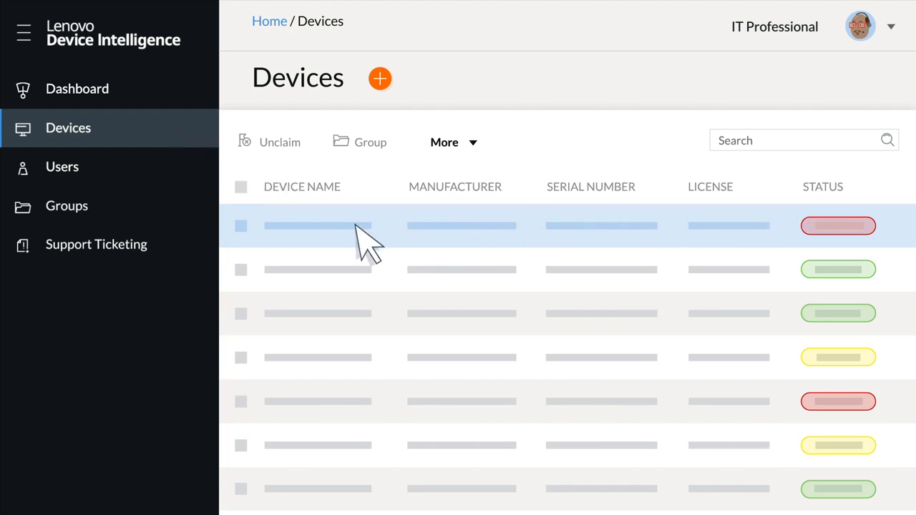
click(318, 226)
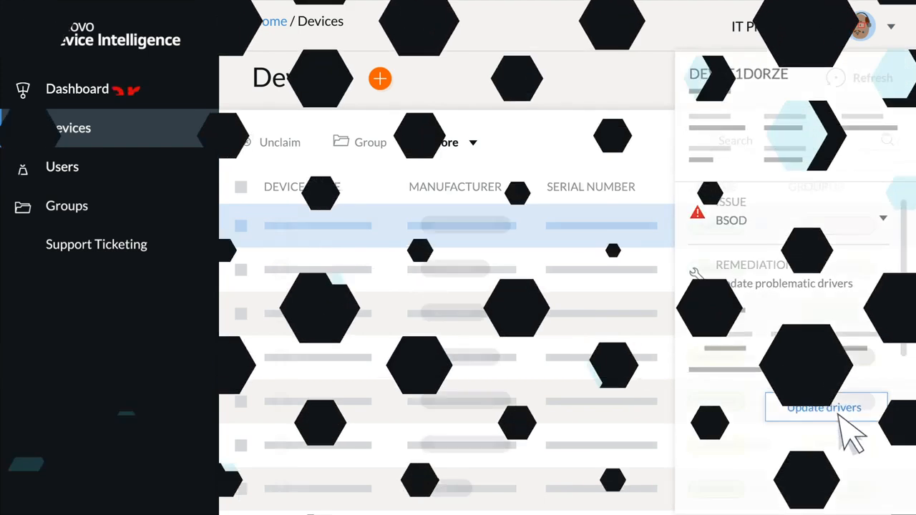
Step: Show the Users list and review John Smith's invited profile details
click(63, 166)
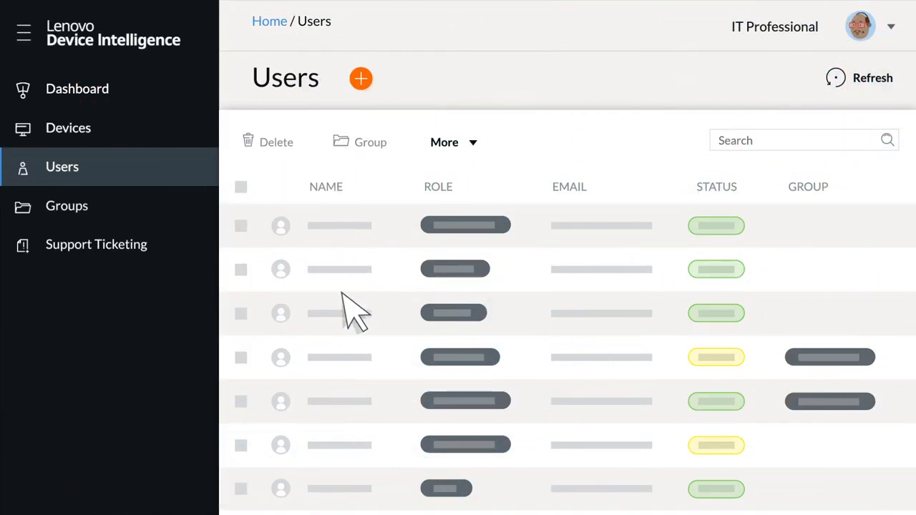
mouse_move(351, 415)
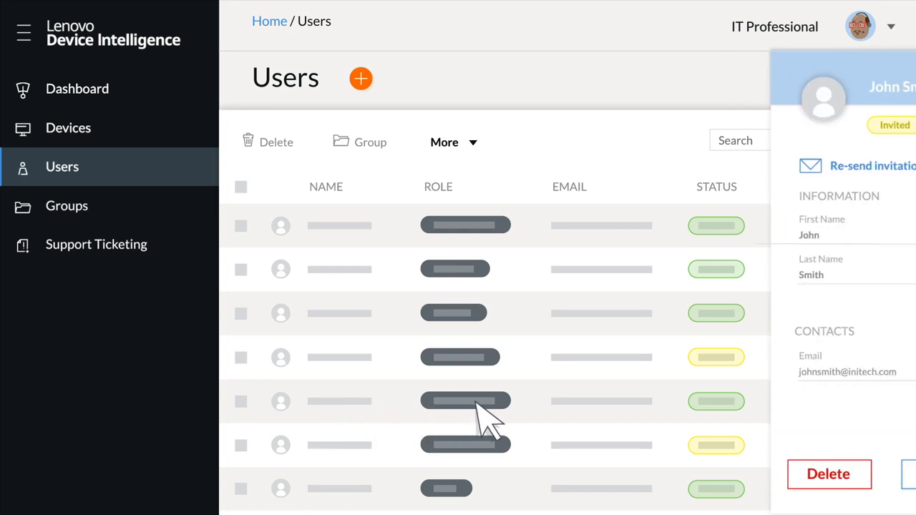
click(822, 235)
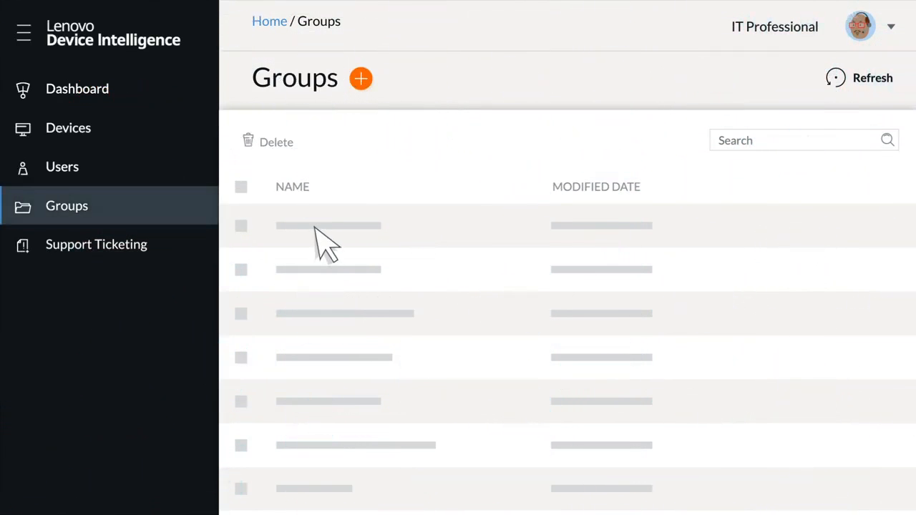
Step: Bring up a group's editor showing an empty Group Name and no members
click(330, 226)
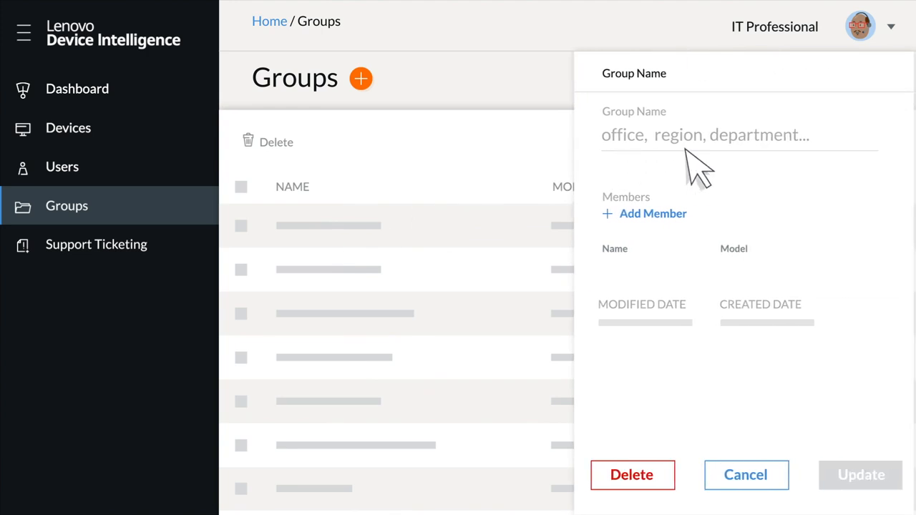
mouse_move(759, 164)
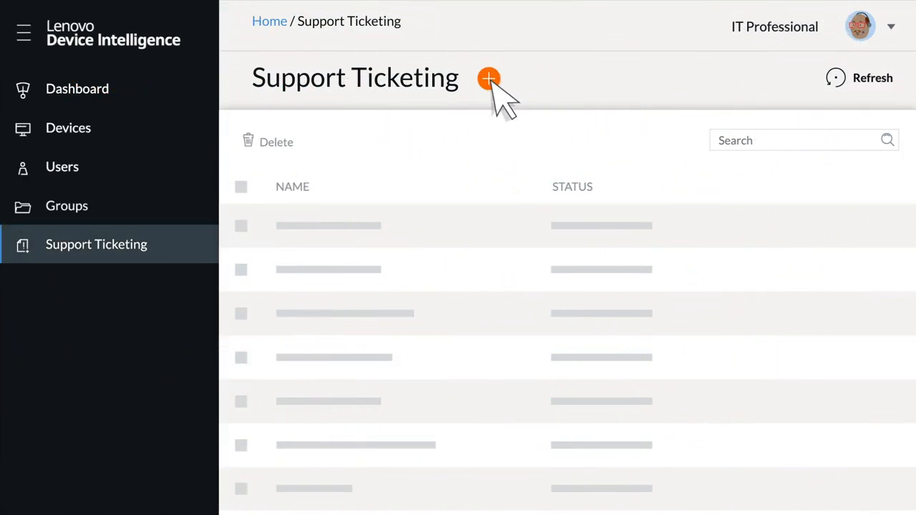
Step: Start a new support ticket, landing on the empty Device Information step
click(490, 79)
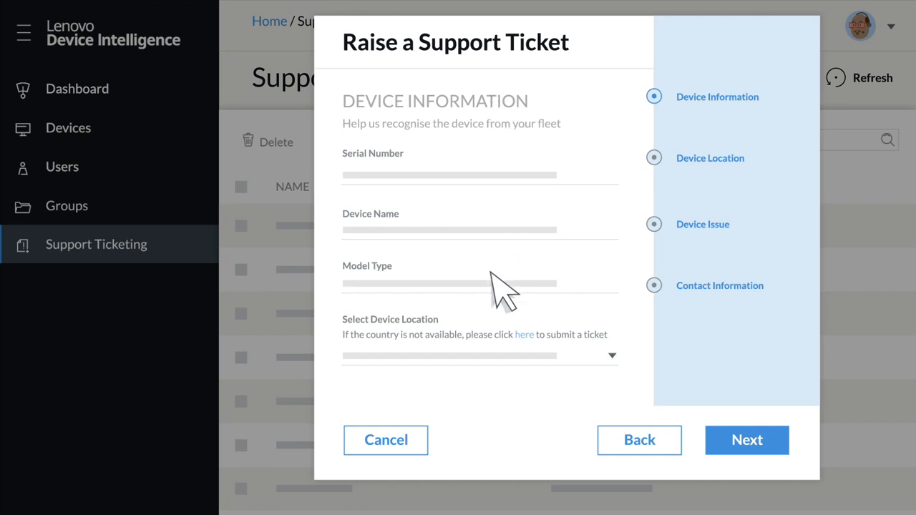